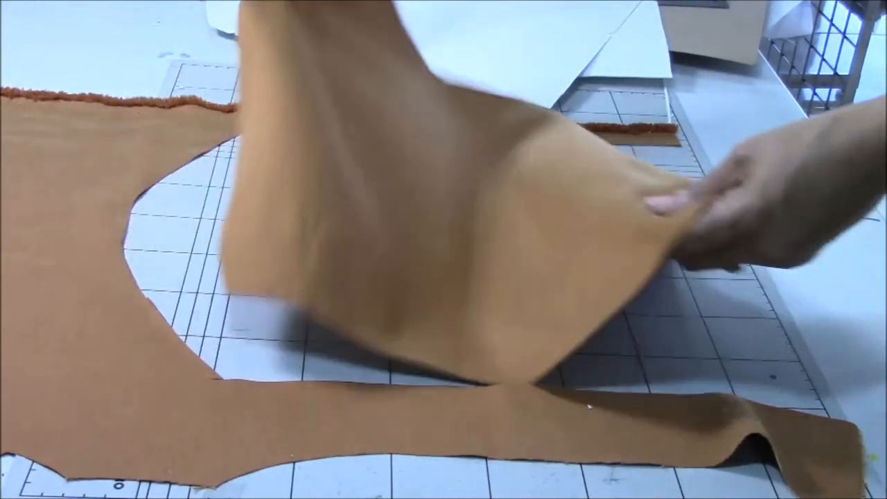
drag(693, 208, 658, 333)
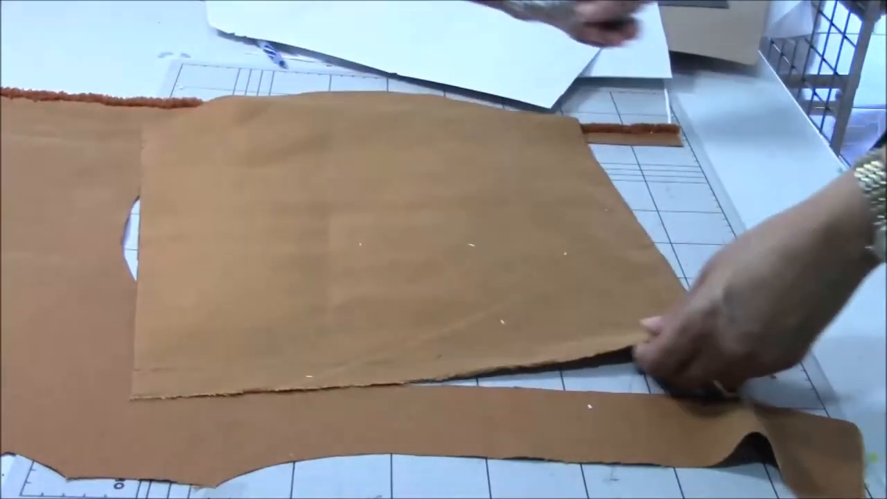